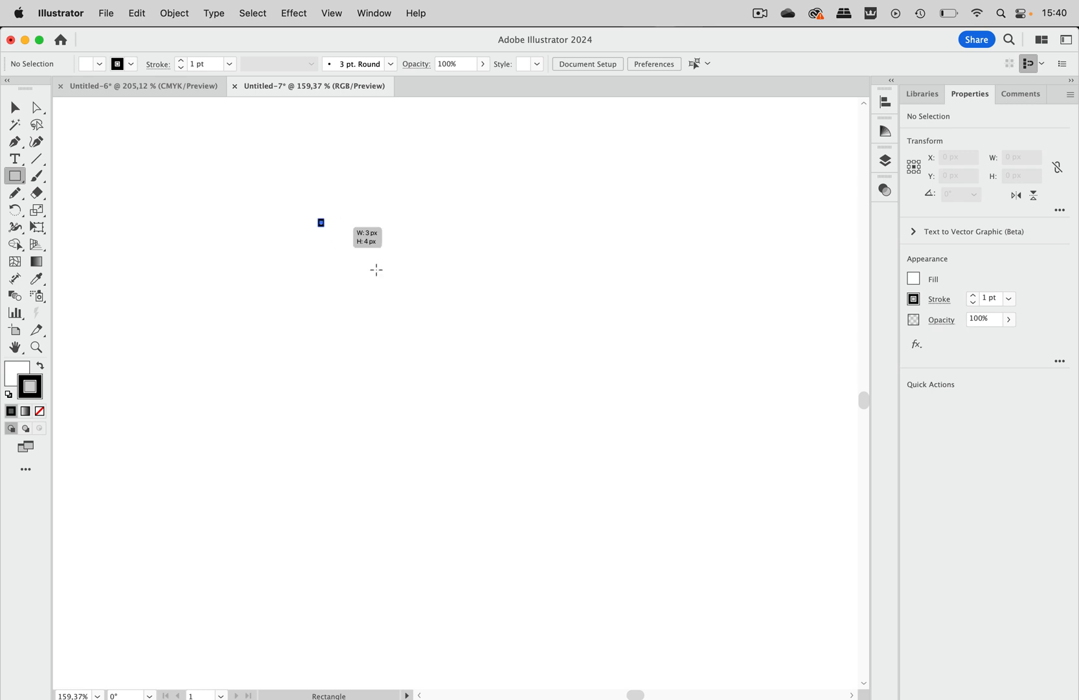
Step: Draw a 104×104 px square with a thin black outline and no fill
drag(320, 221, 528, 427)
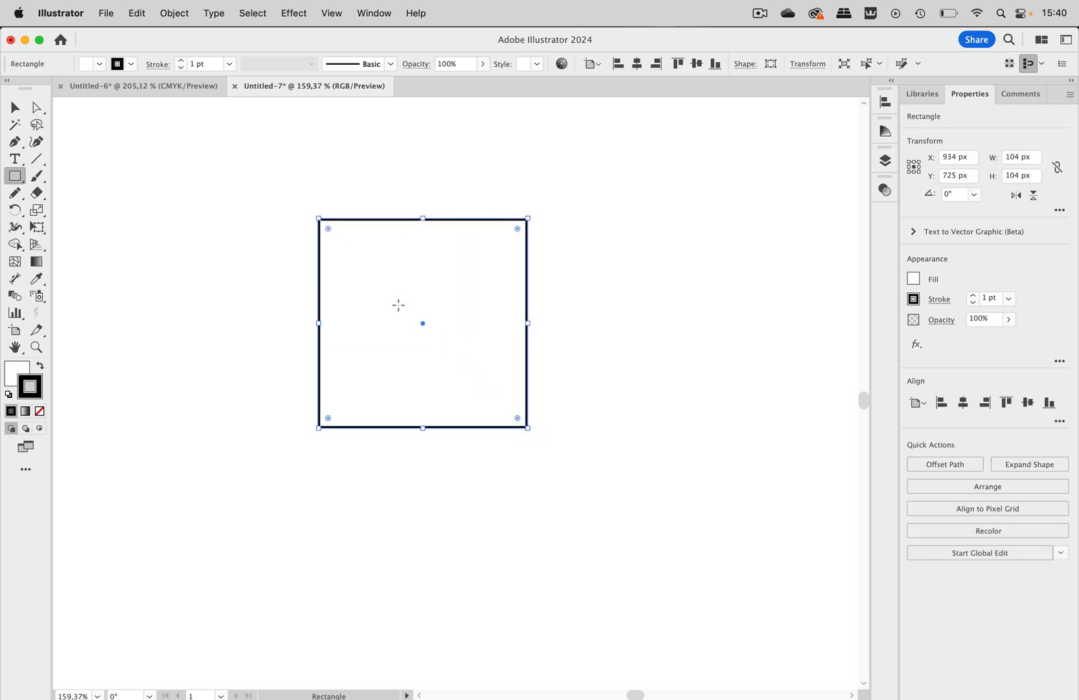
click(15, 107)
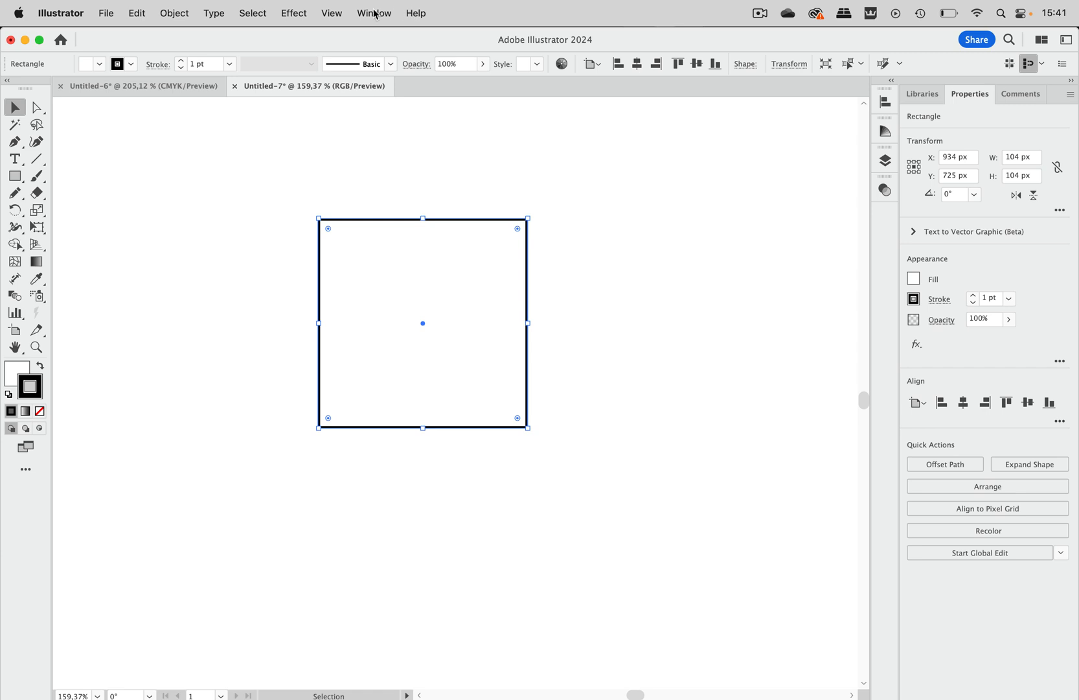
Step: Show the Stroke panel from the Window menu for the square's 12 pt outline
click(374, 13)
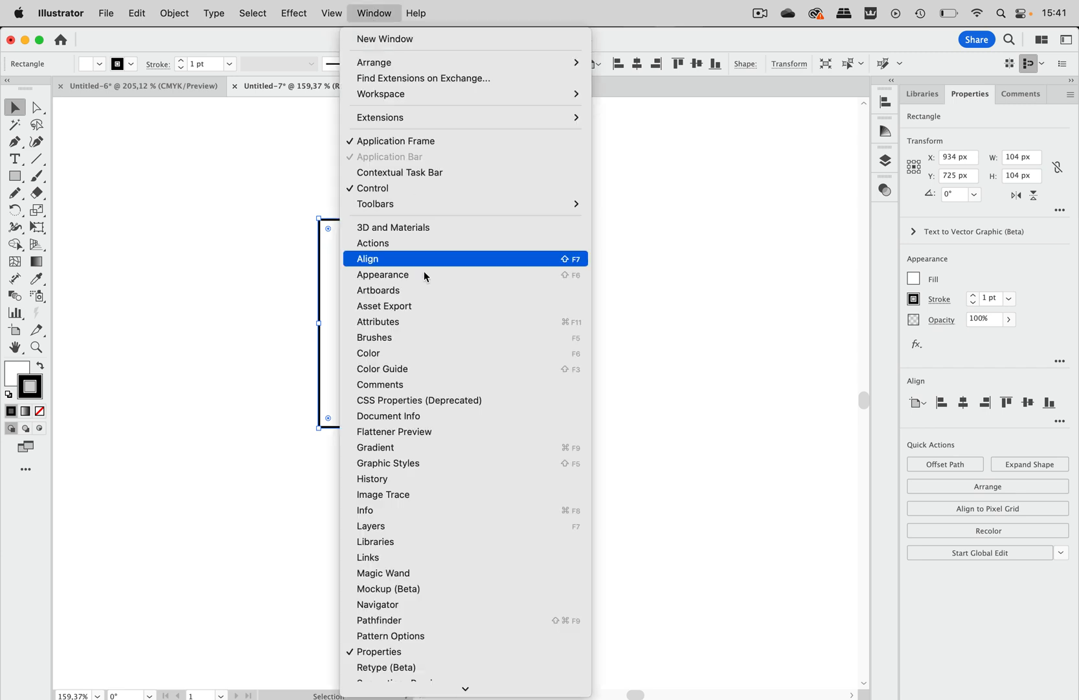
scroll(down, 3)
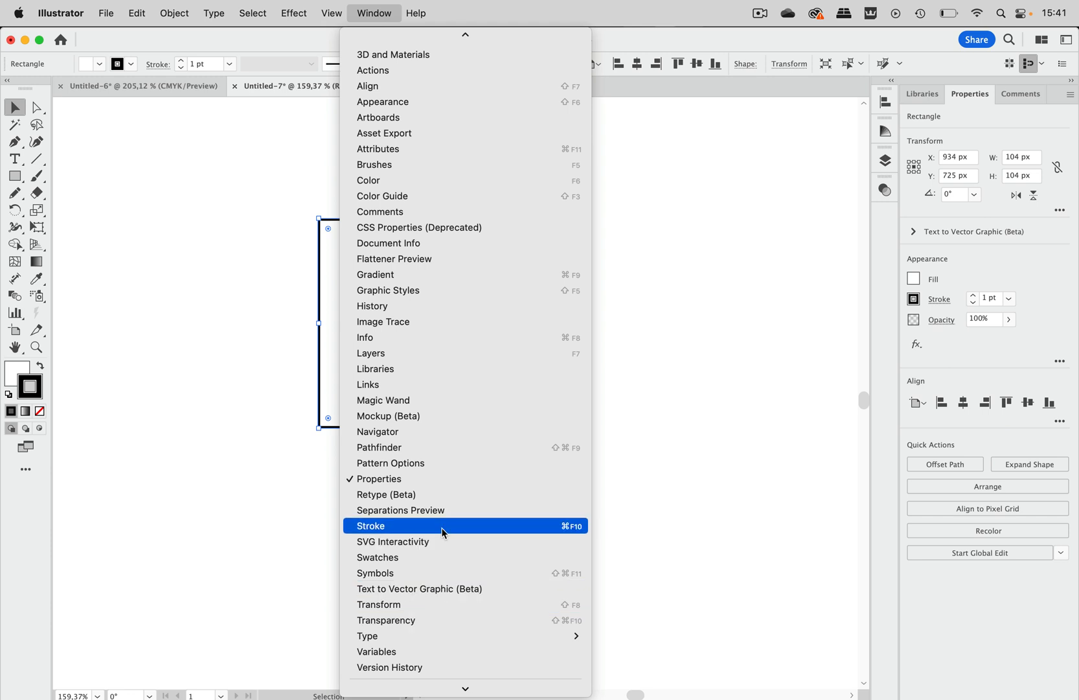
click(371, 529)
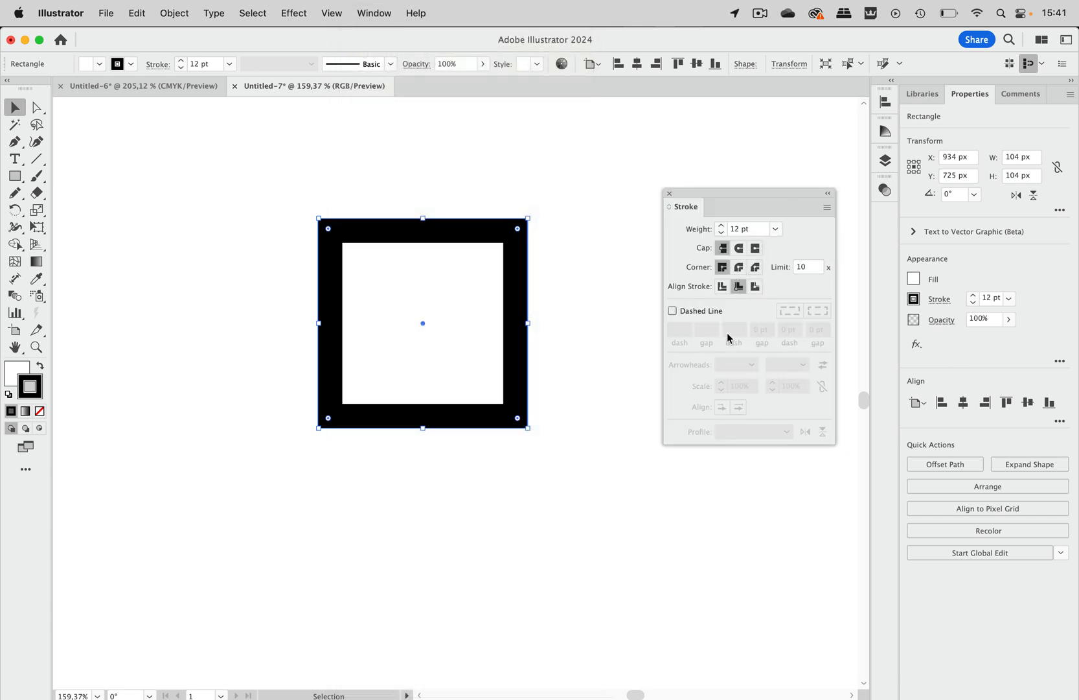
mouse_move(735, 330)
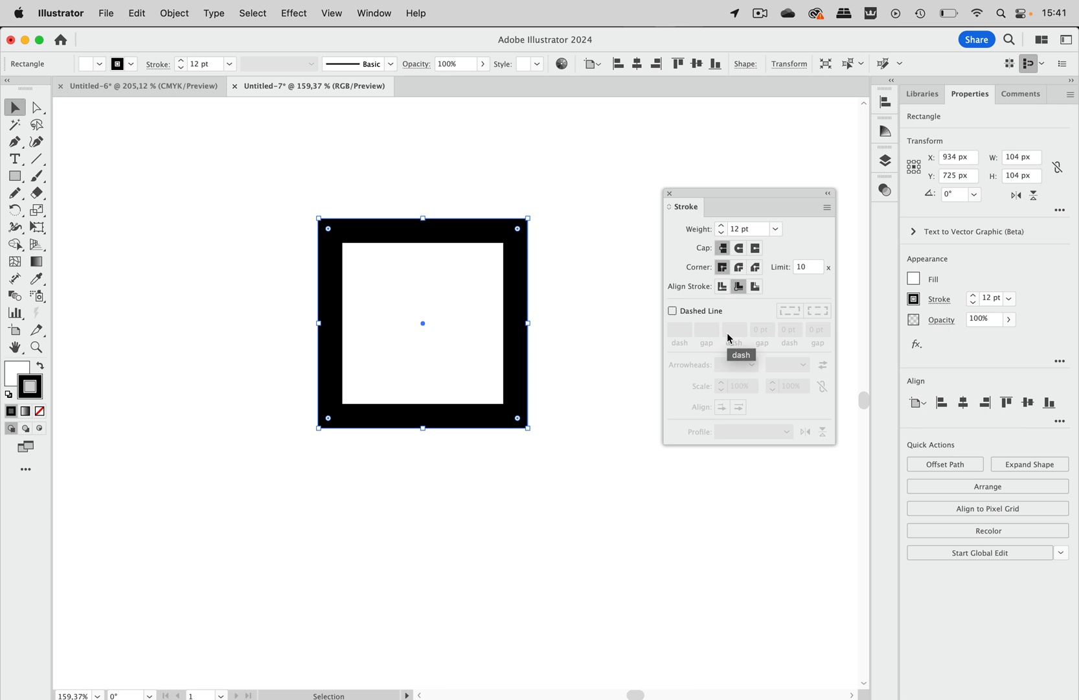
mouse_move(700, 314)
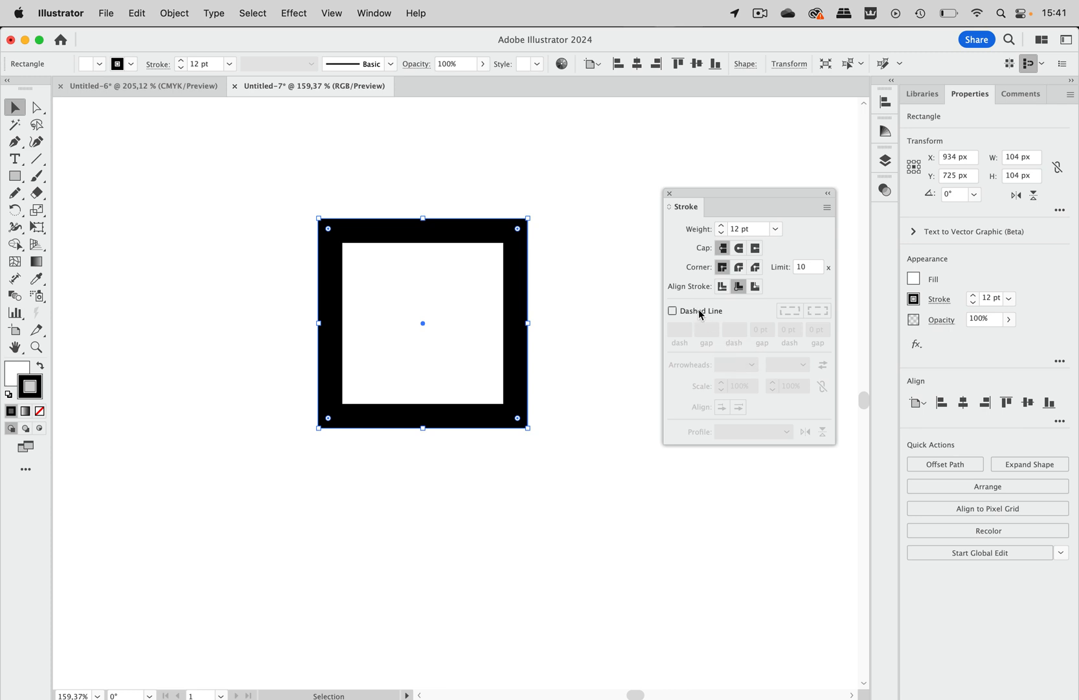
mouse_move(622, 261)
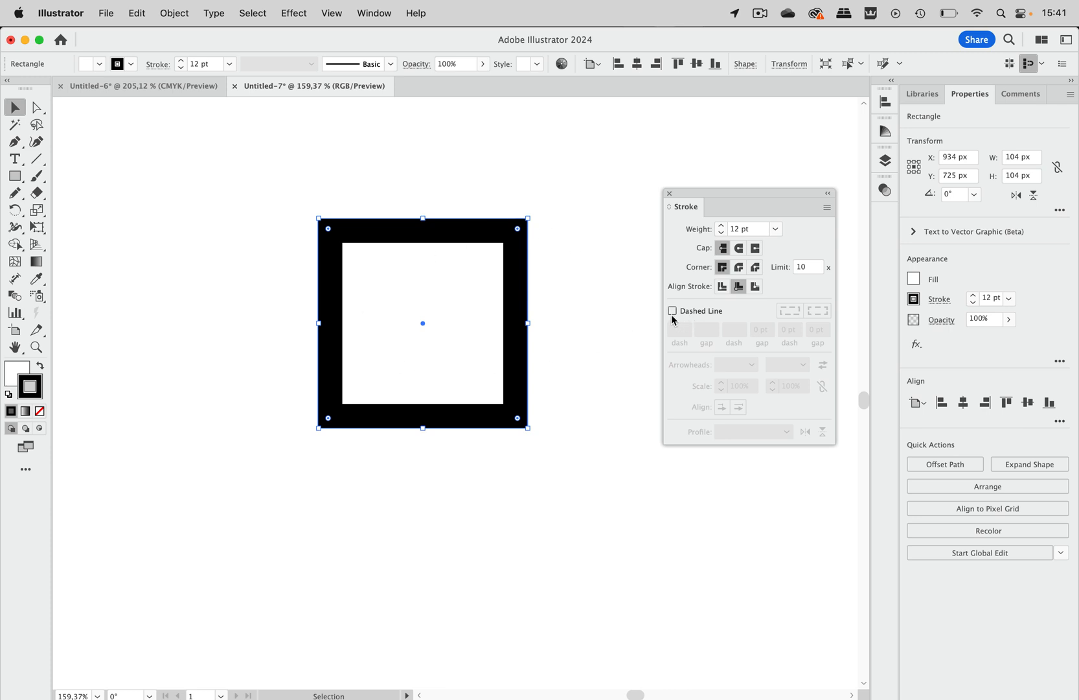
Step: Enable Dashed Line in the Stroke panel, giving 12 pt dashes
click(672, 310)
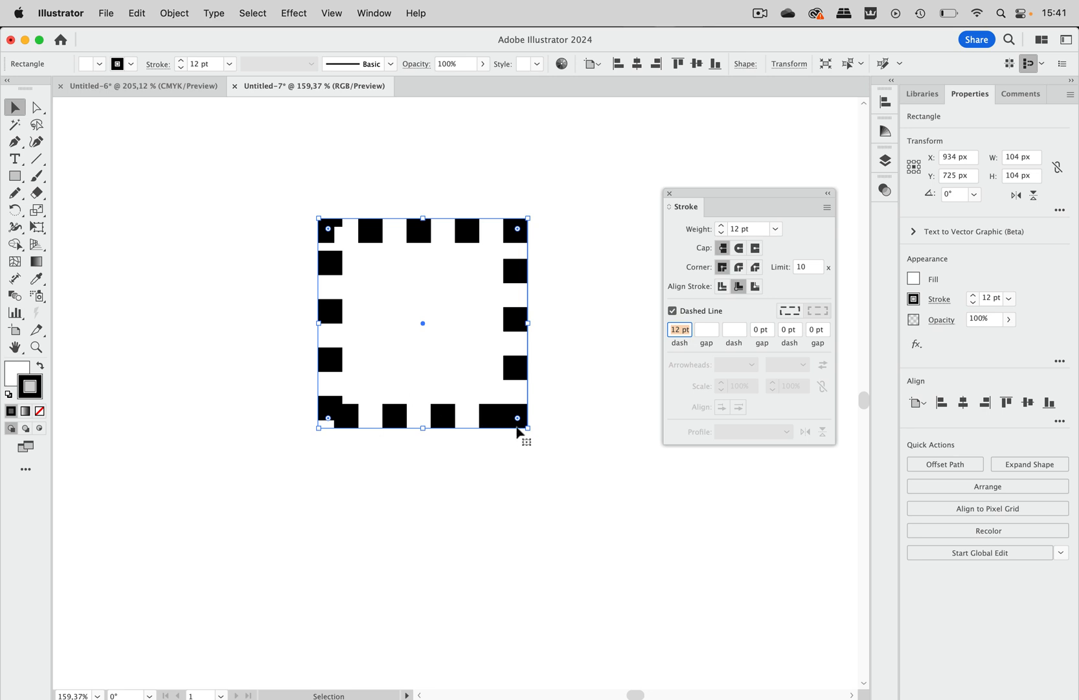
mouse_move(511, 457)
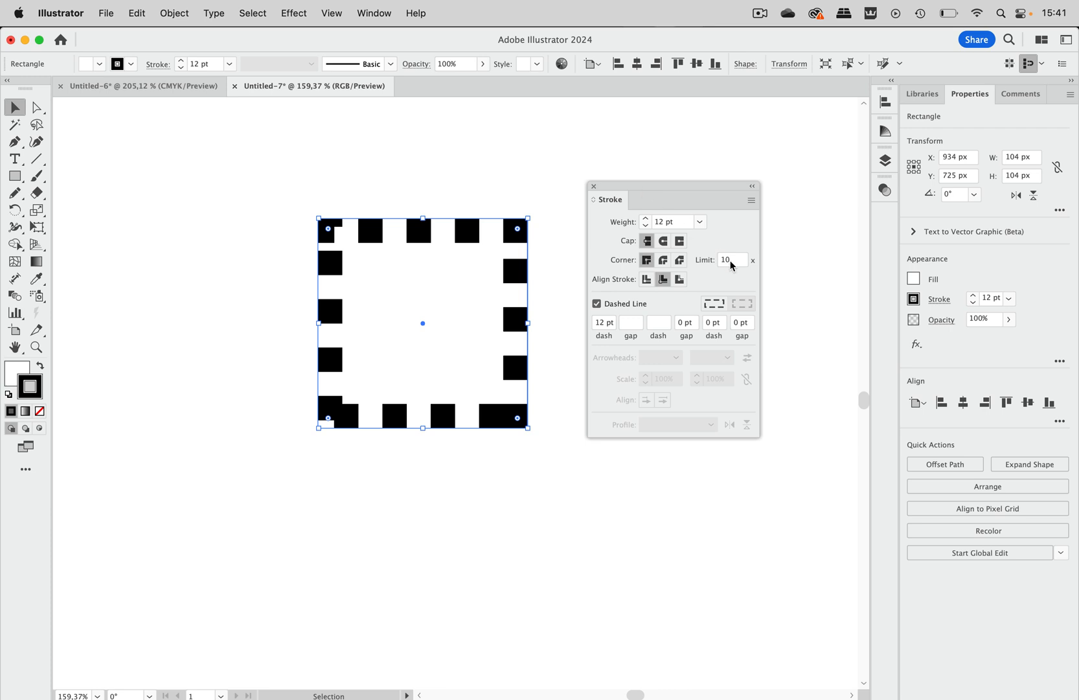
mouse_move(742, 303)
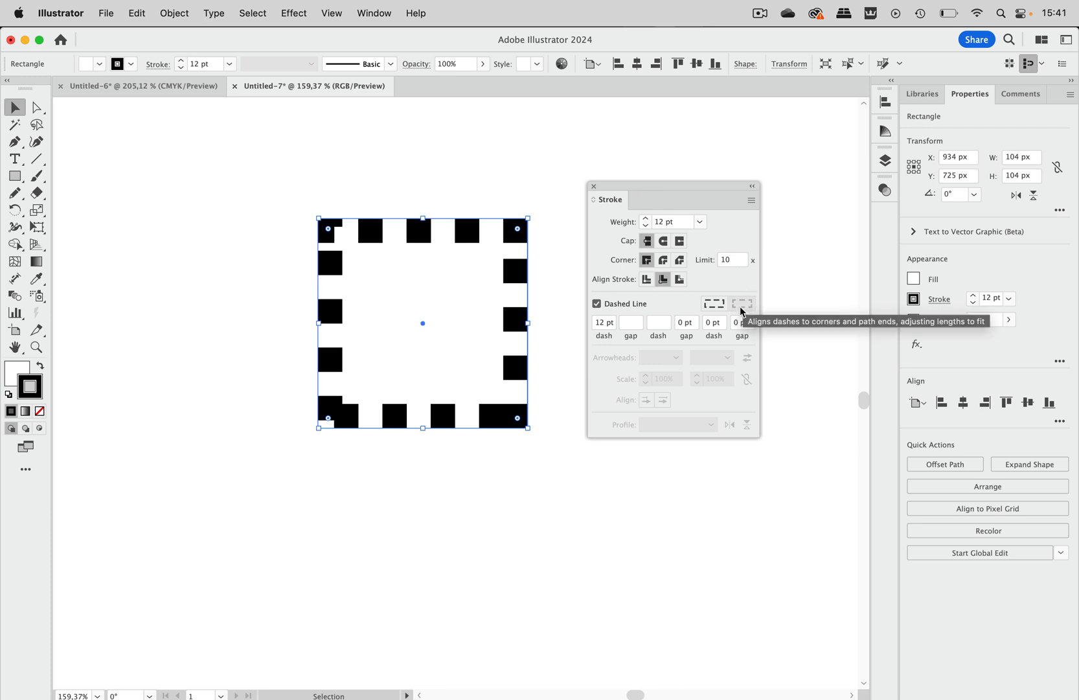
mouse_move(749, 313)
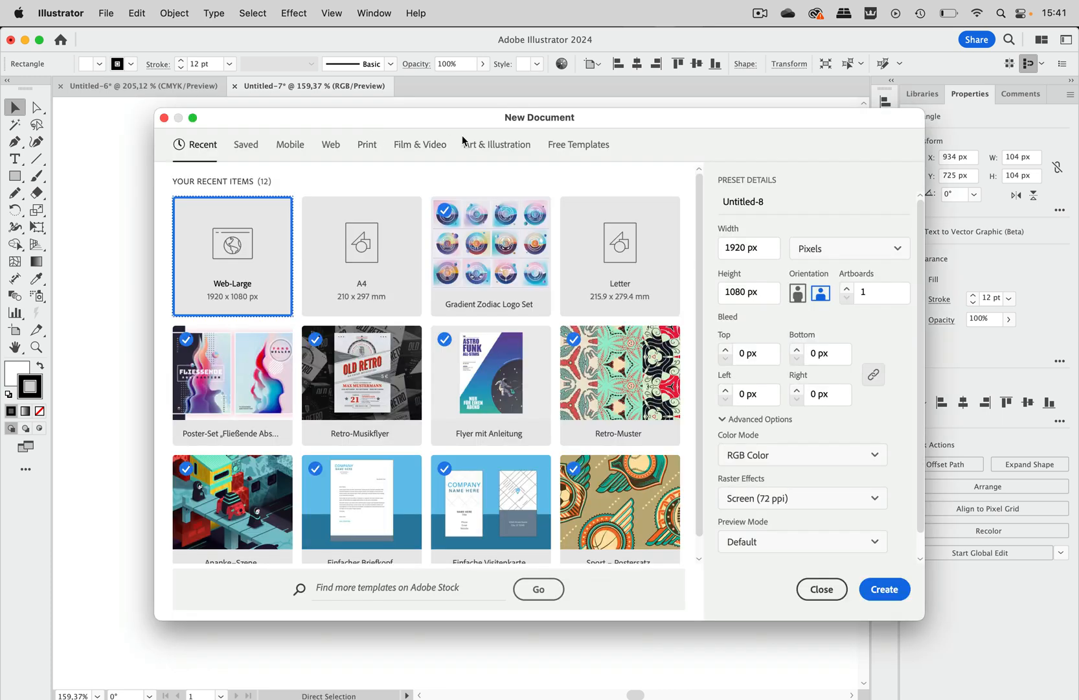
mouse_move(330, 145)
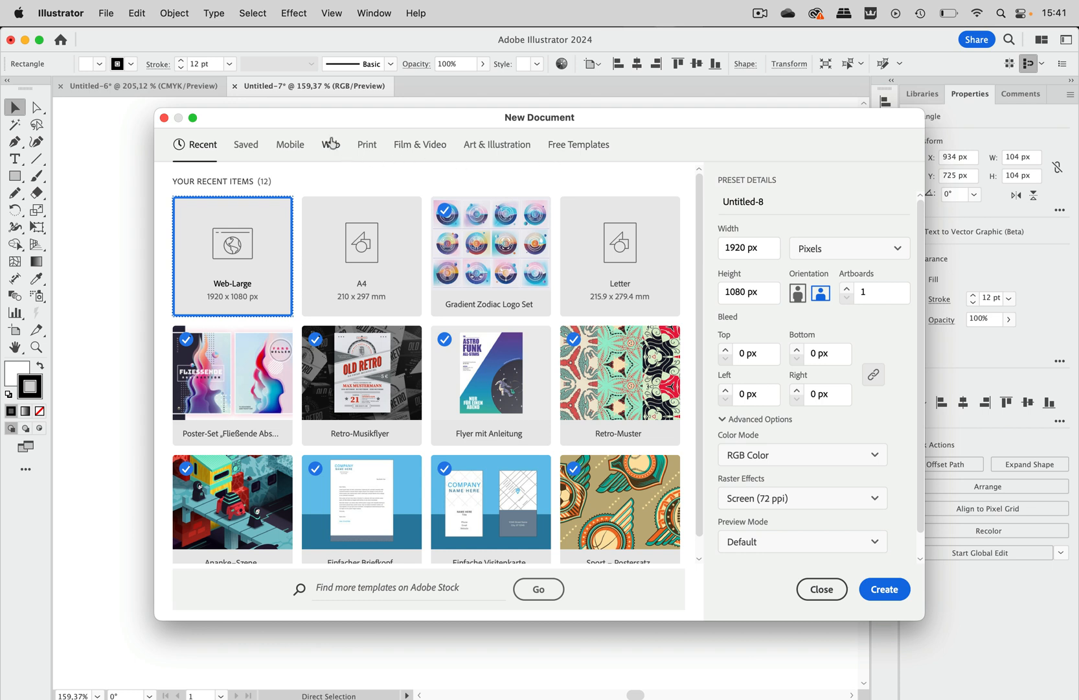
mouse_move(330, 145)
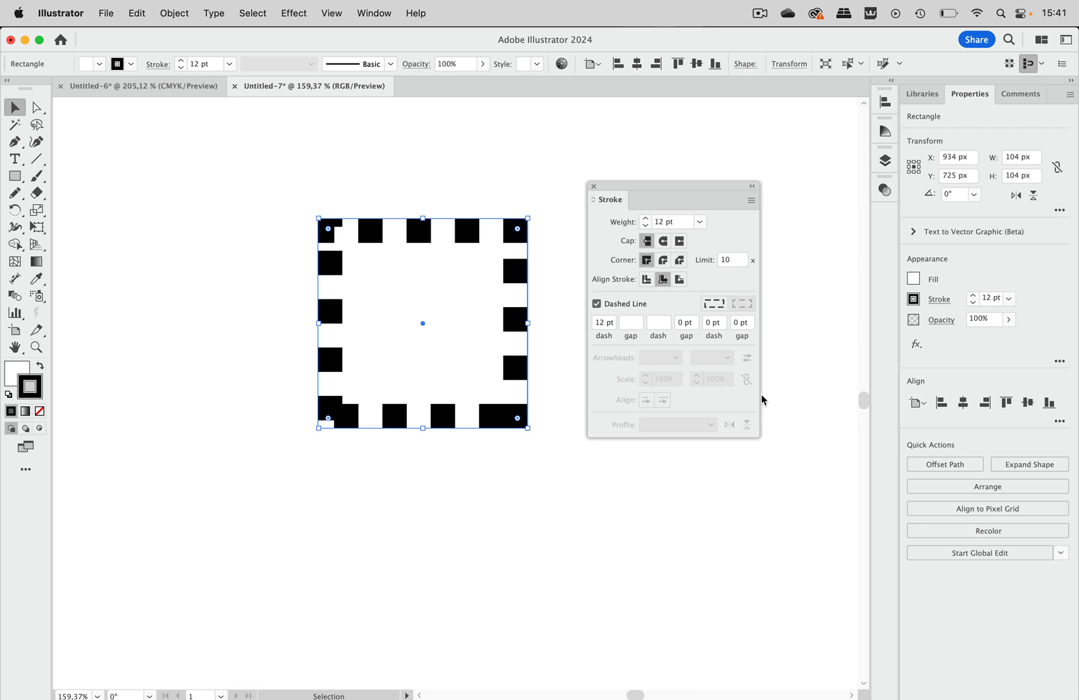
mouse_move(673, 301)
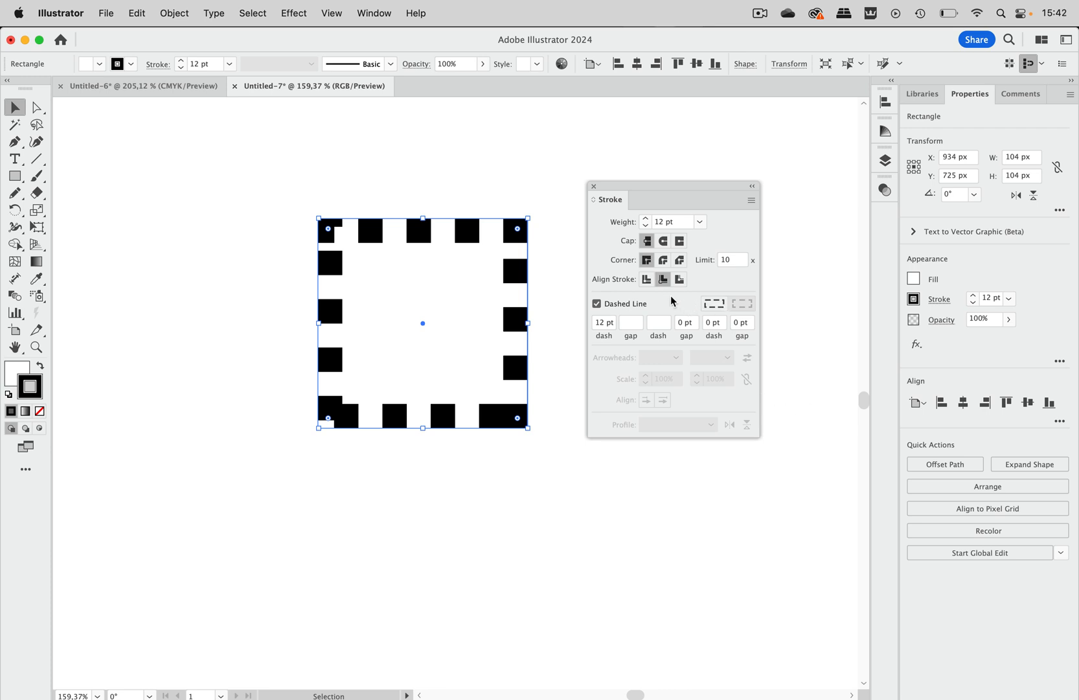
mouse_move(663, 279)
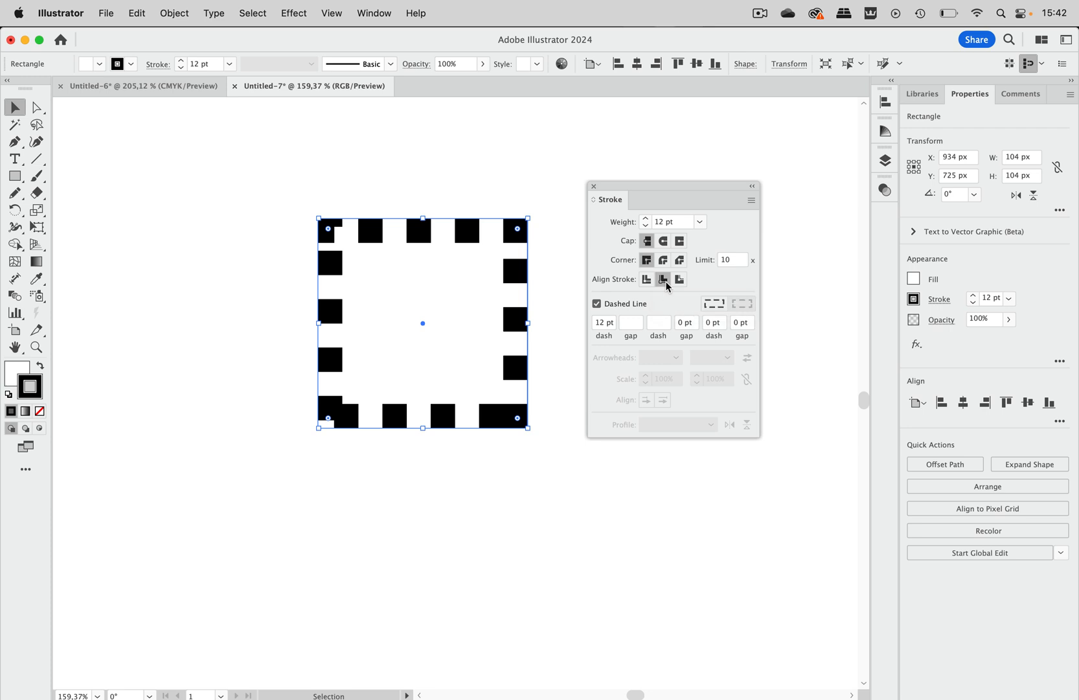
mouse_move(714, 303)
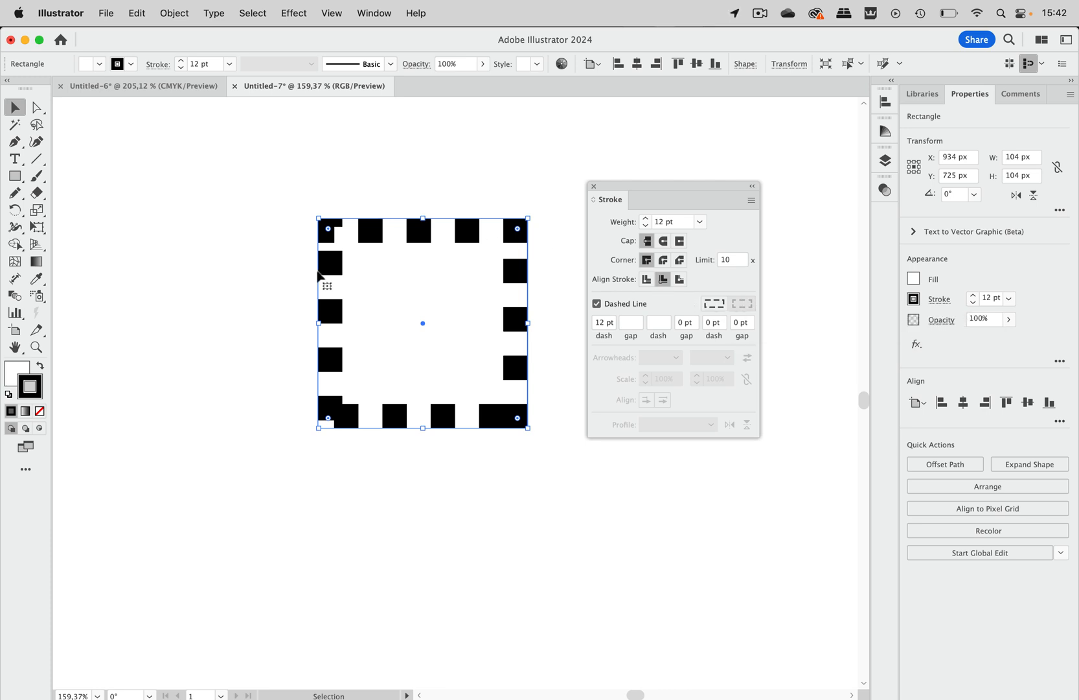
mouse_move(583, 325)
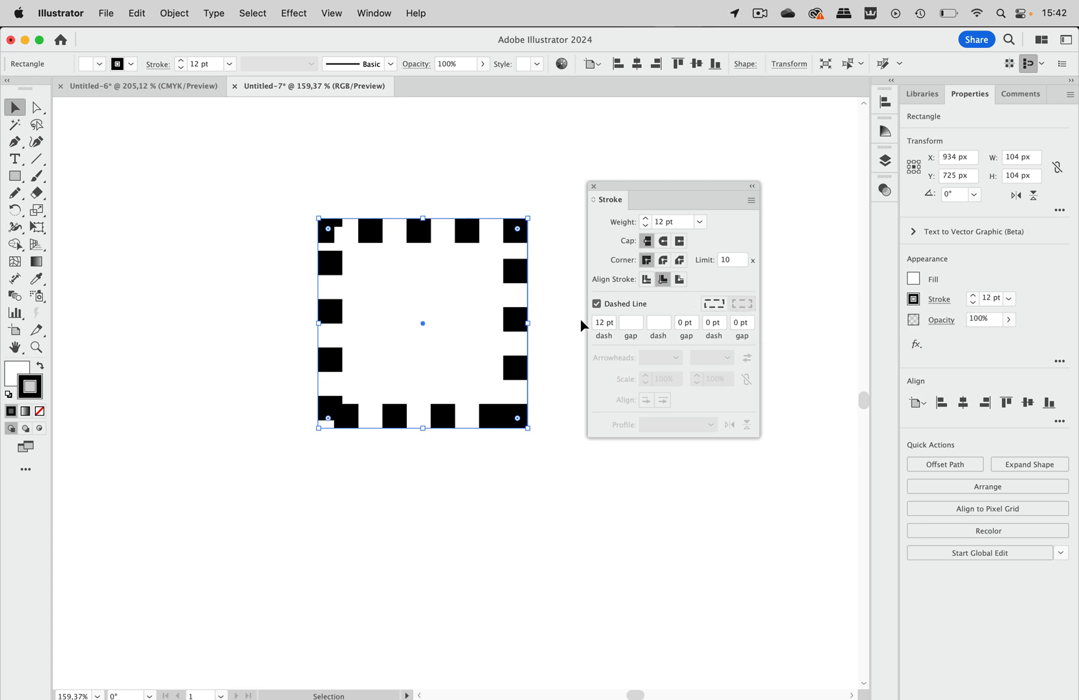
Step: Set Align Stroke to Center so the dashes straddle the square's edges
click(647, 279)
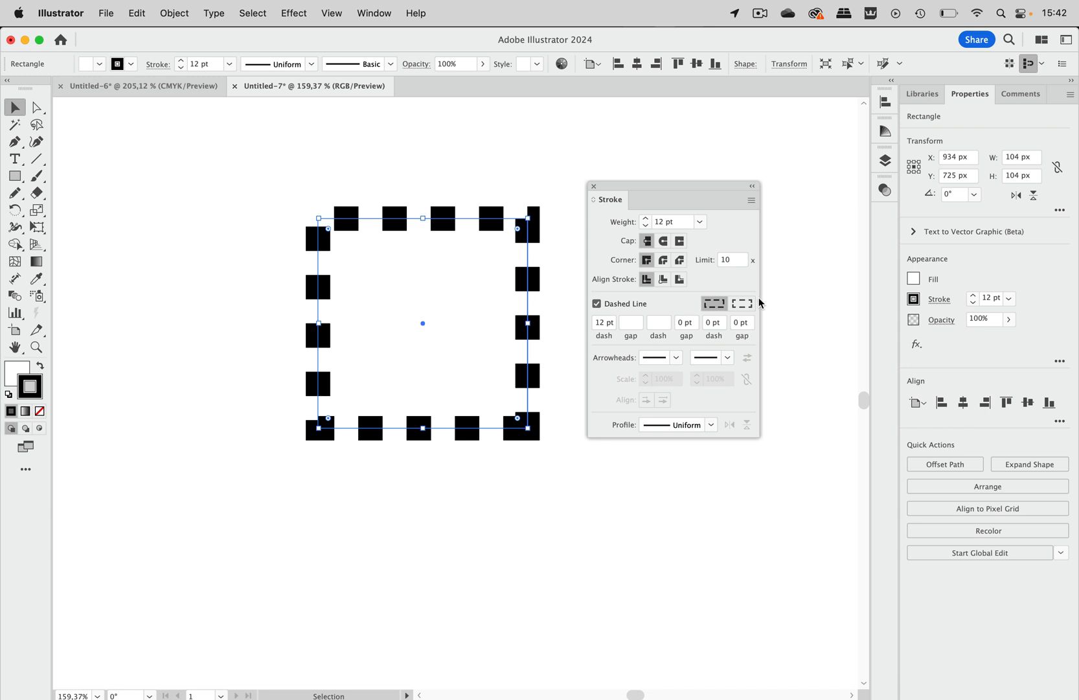
Step: Choose the option that aligns dashes to corners and path ends
click(742, 304)
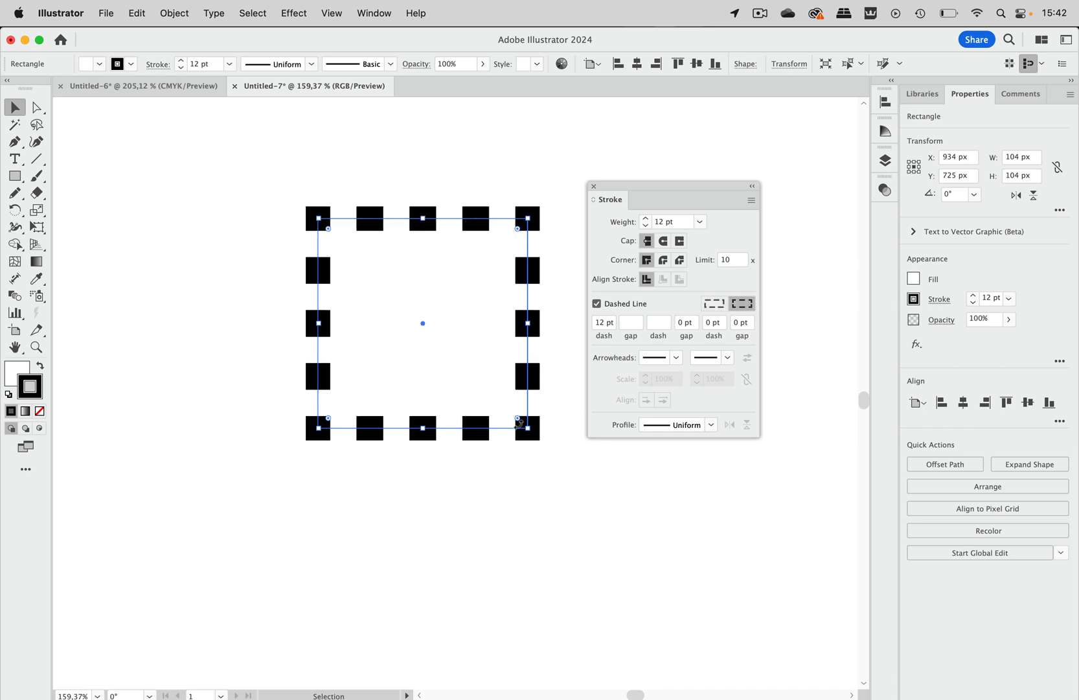
mouse_move(522, 231)
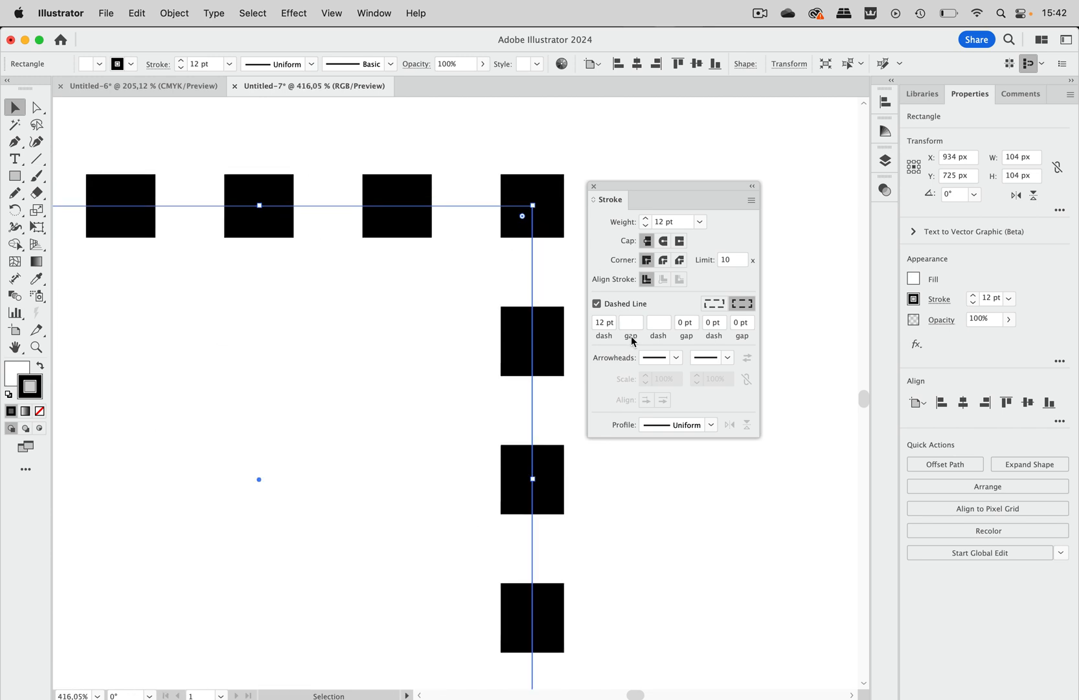
Step: Set the first dash to 28 pt and the first gap to 12 pt
click(604, 321)
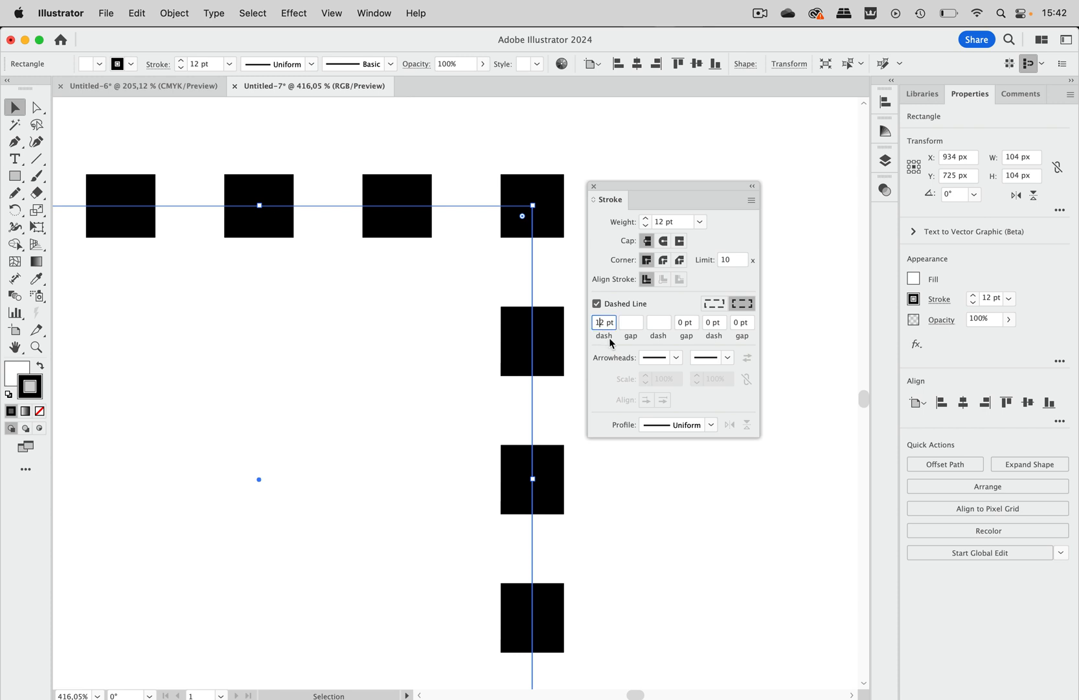
text(18)
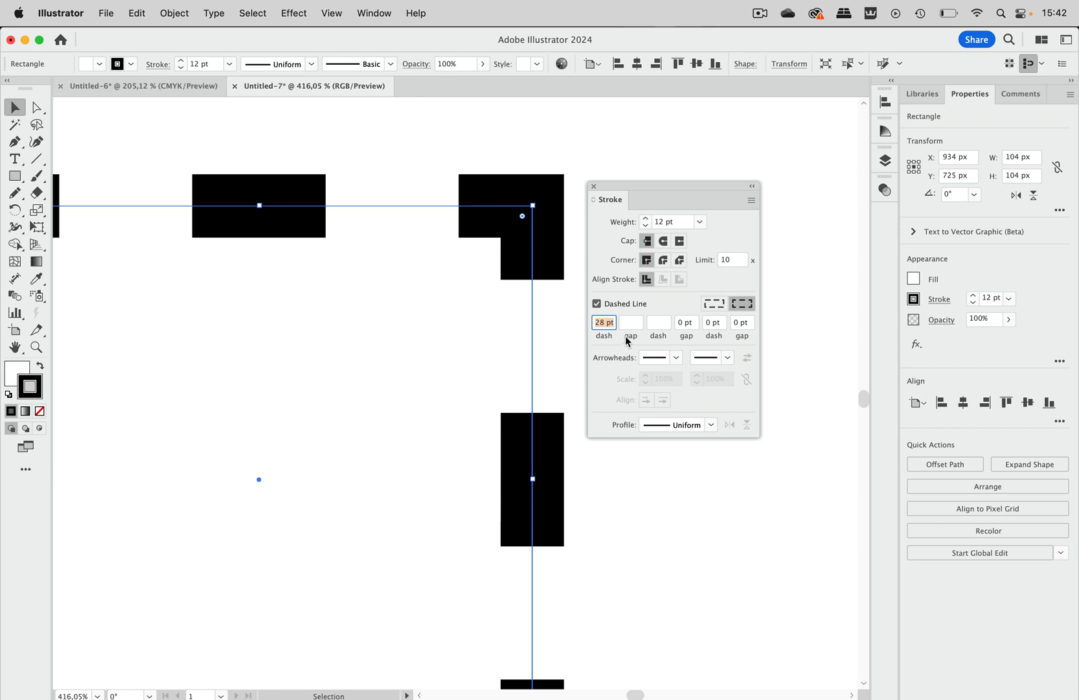
click(632, 321)
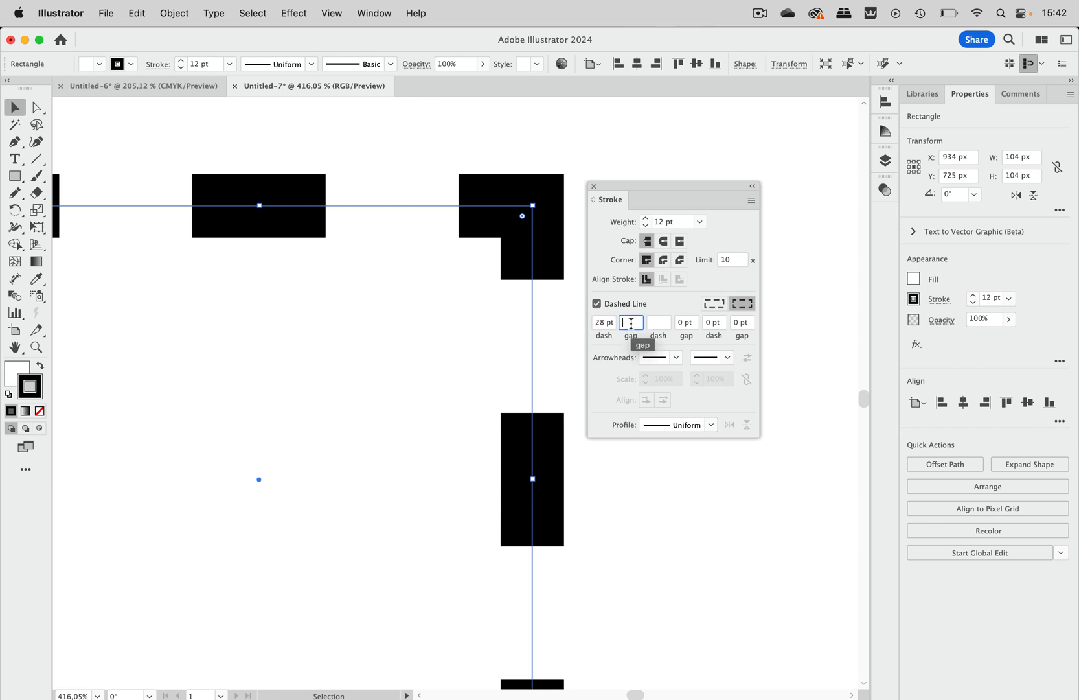
text(1)
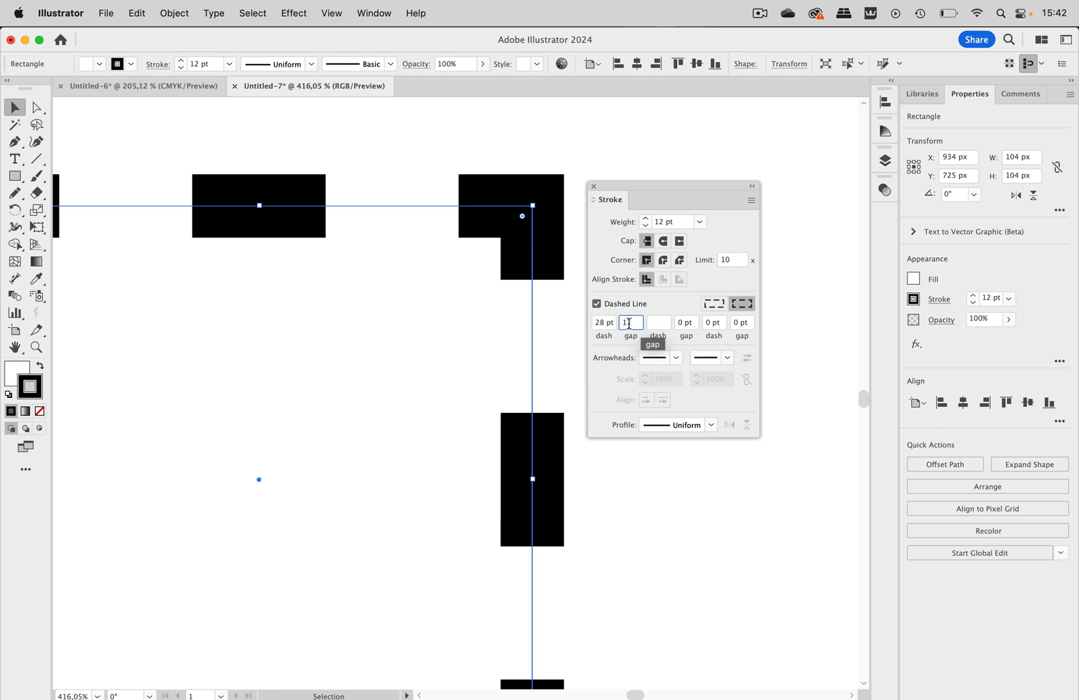
text(12 pt)
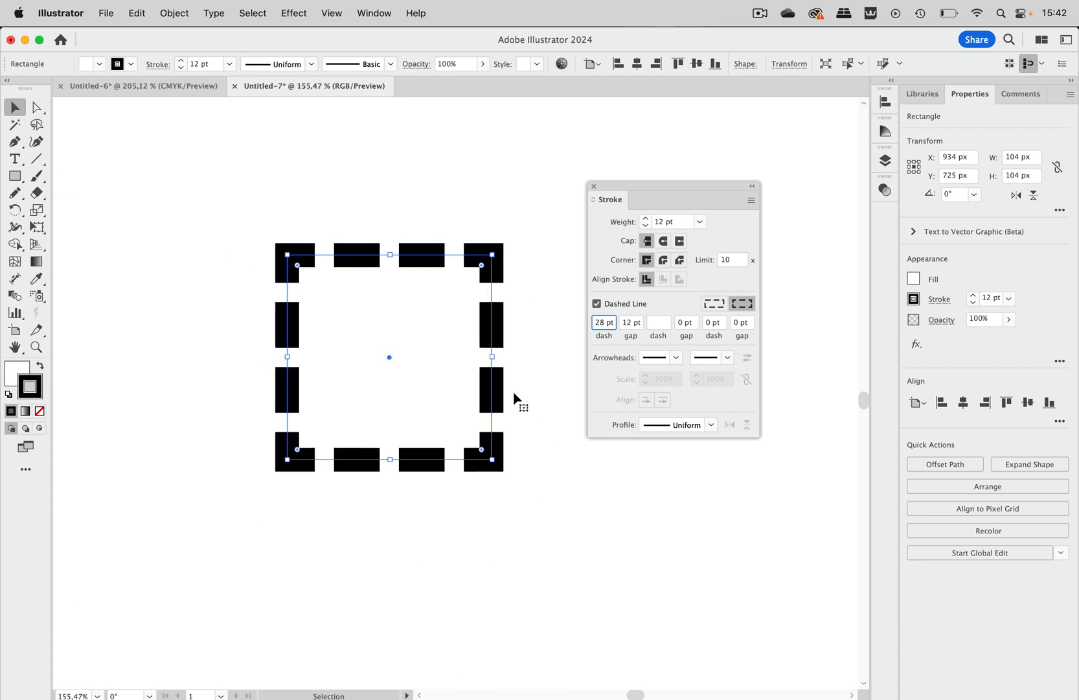
mouse_move(536, 418)
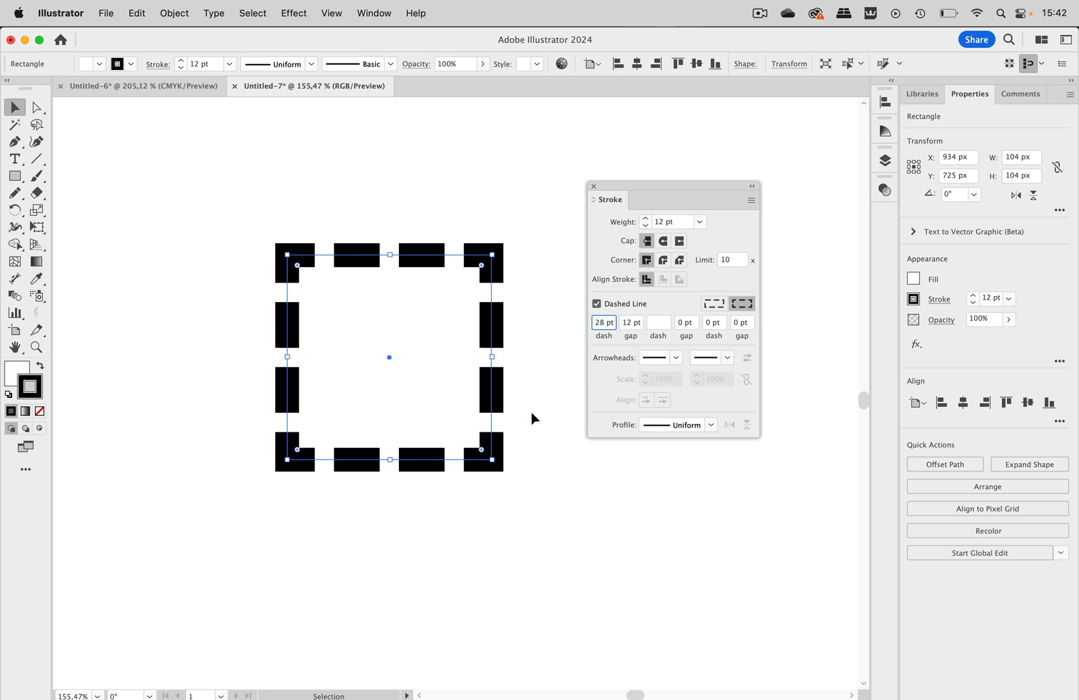